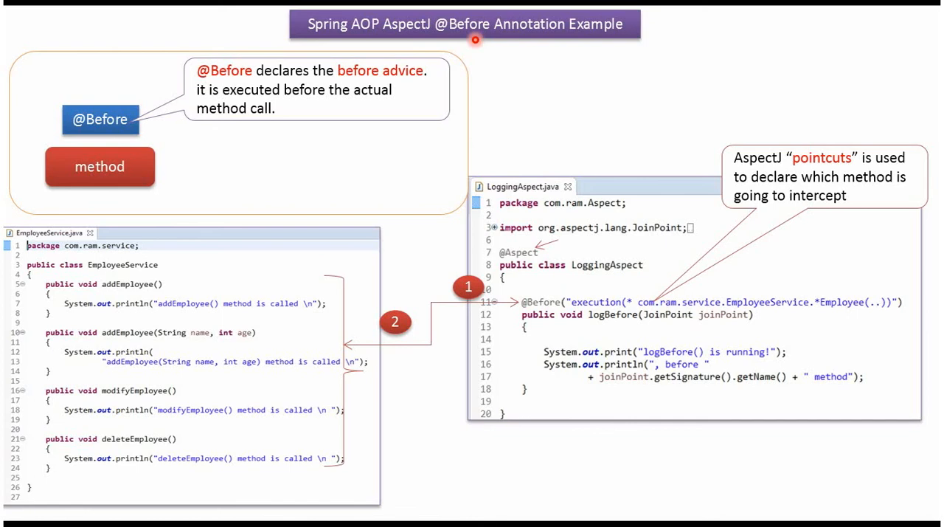
{"action": "mouse_move", "coordinate": [103, 131]}
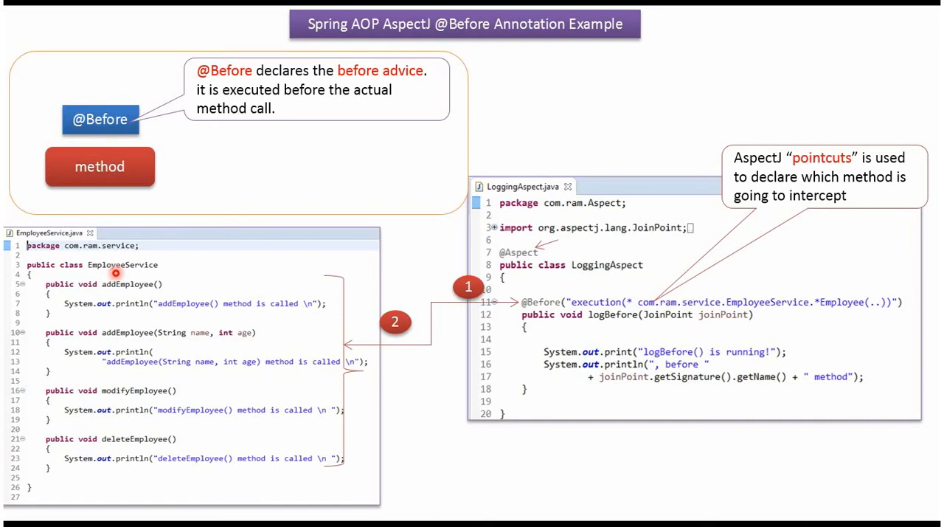
{"action": "mouse_move", "coordinate": [122, 289]}
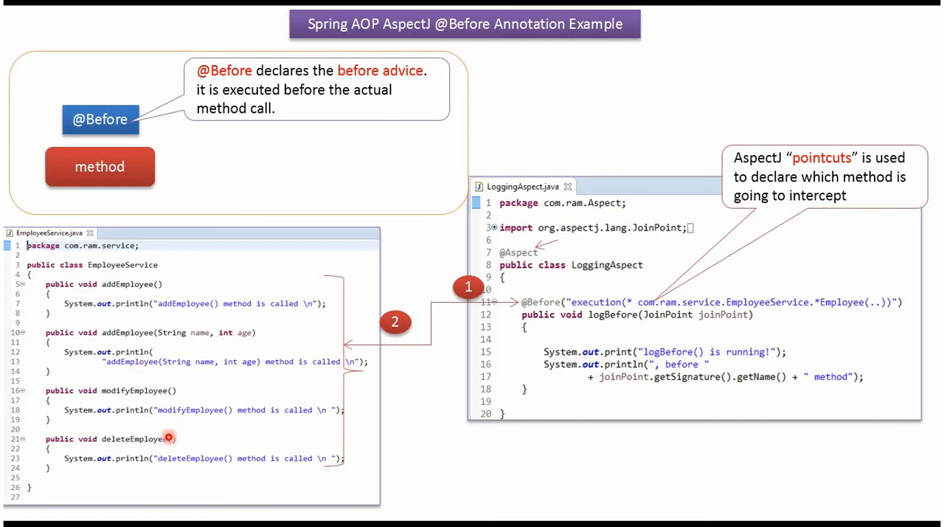
{"action": "mouse_move", "coordinate": [604, 273]}
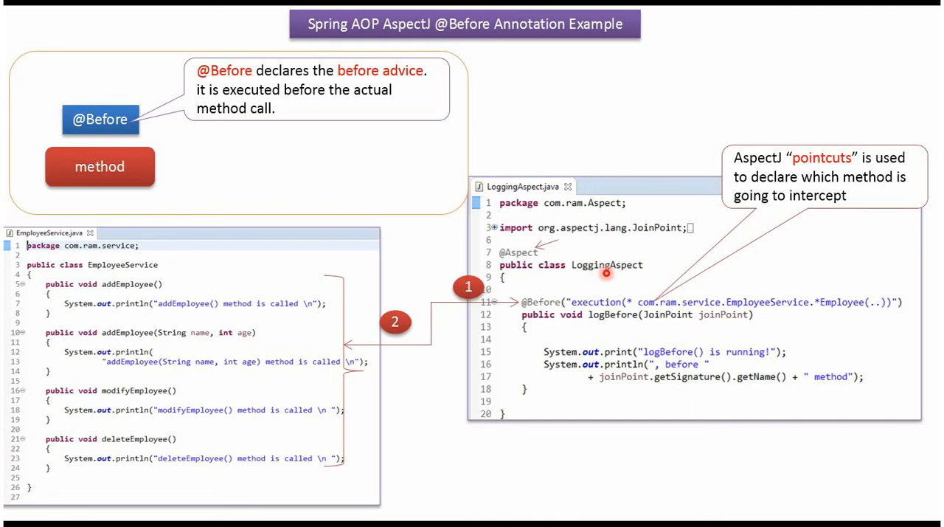
{"action": "mouse_move", "coordinate": [542, 260]}
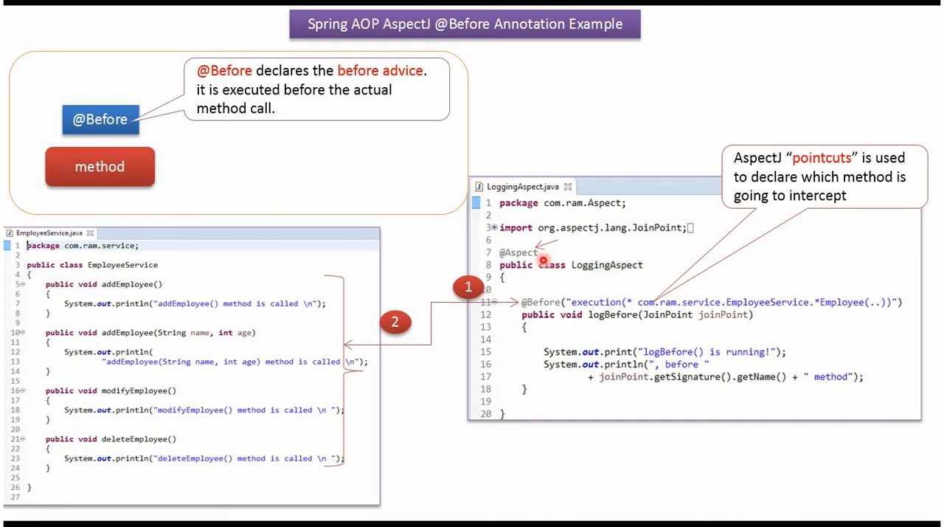
{"action": "mouse_move", "coordinate": [581, 270]}
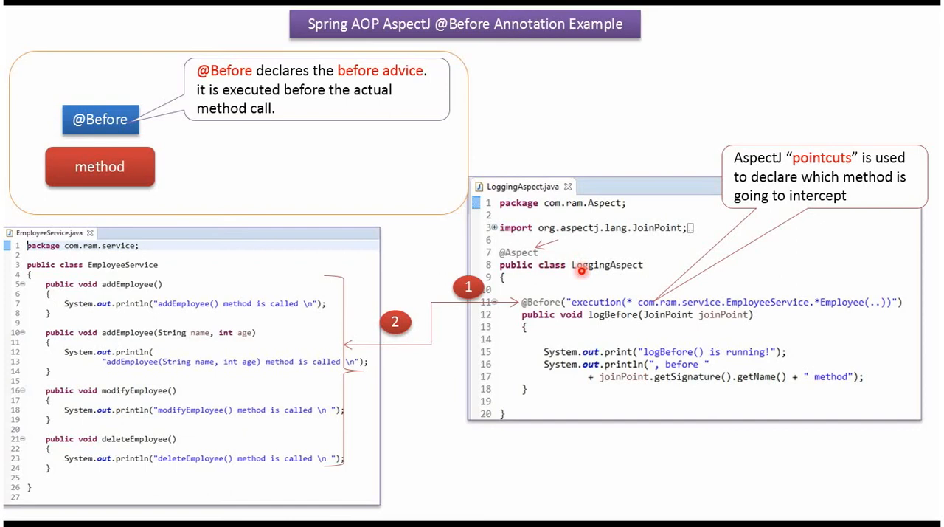
{"action": "mouse_move", "coordinate": [605, 317]}
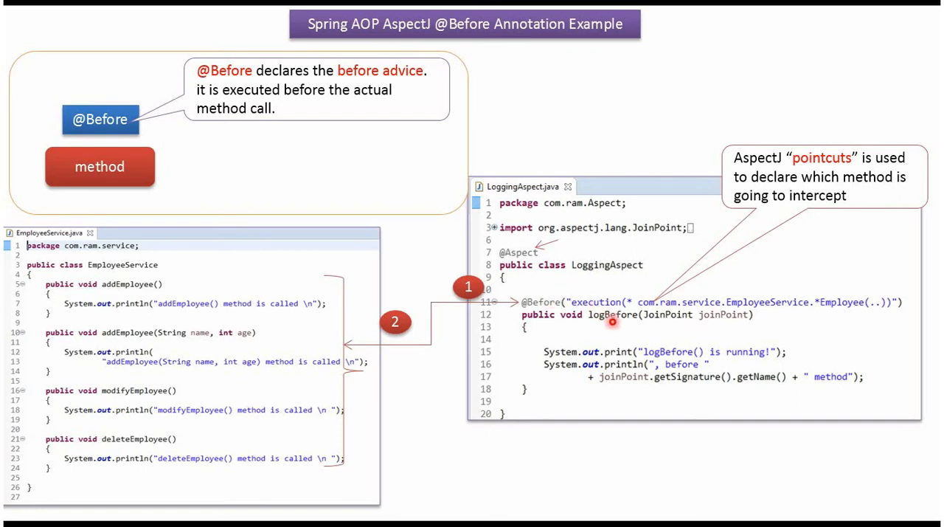
{"action": "mouse_move", "coordinate": [740, 261]}
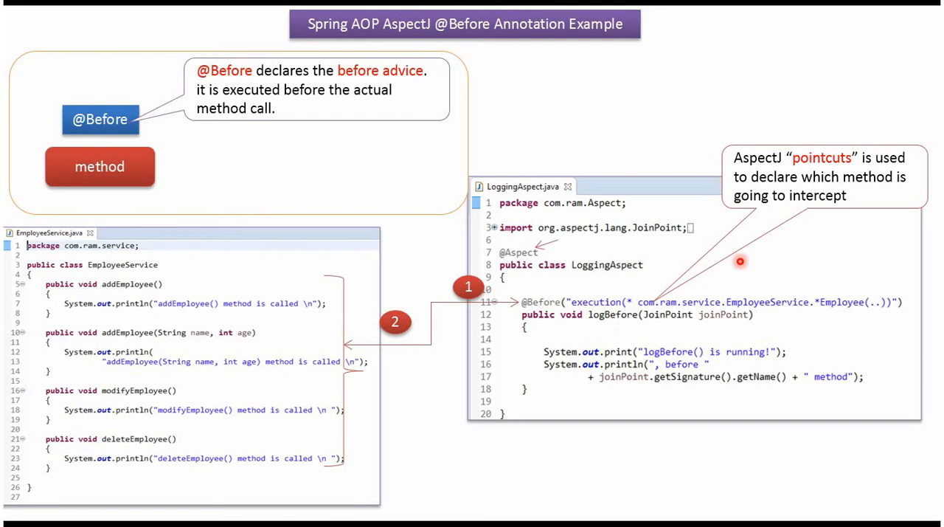
{"action": "mouse_move", "coordinate": [838, 311]}
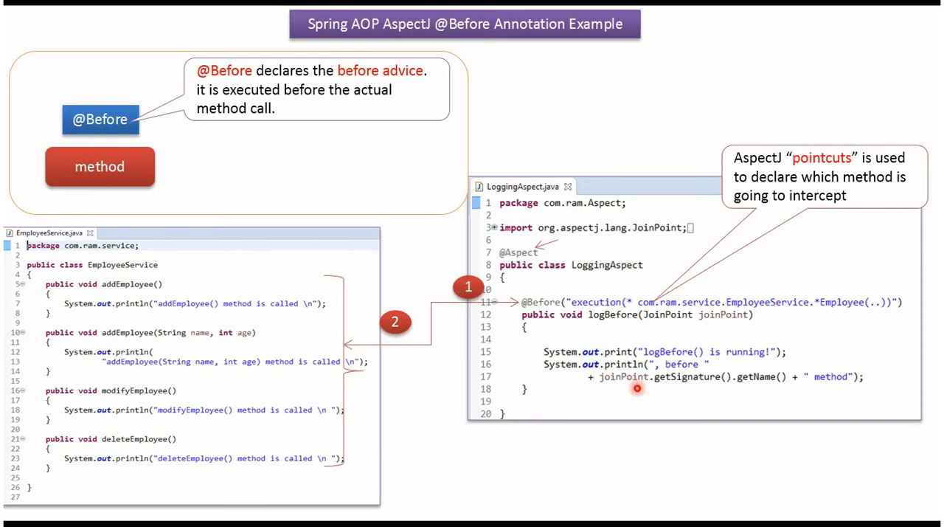
{"action": "mouse_move", "coordinate": [824, 314]}
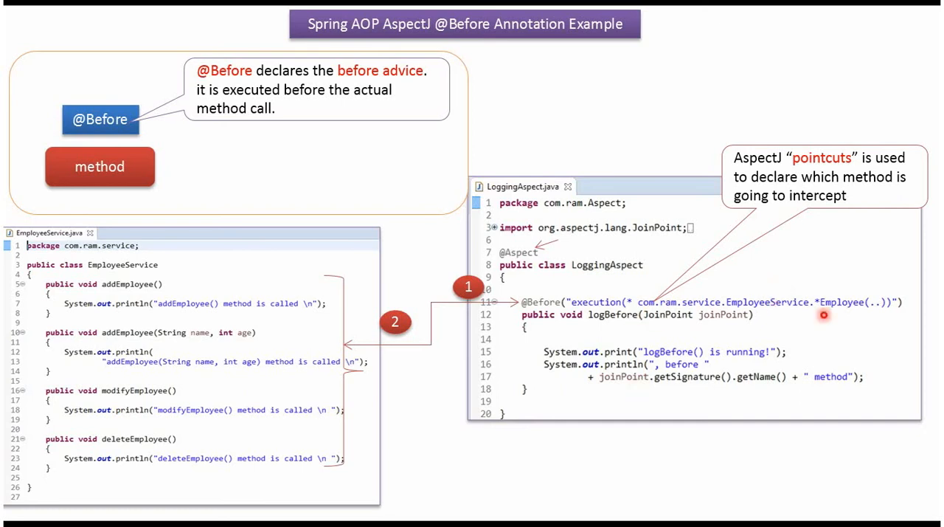
{"action": "mouse_move", "coordinate": [167, 314]}
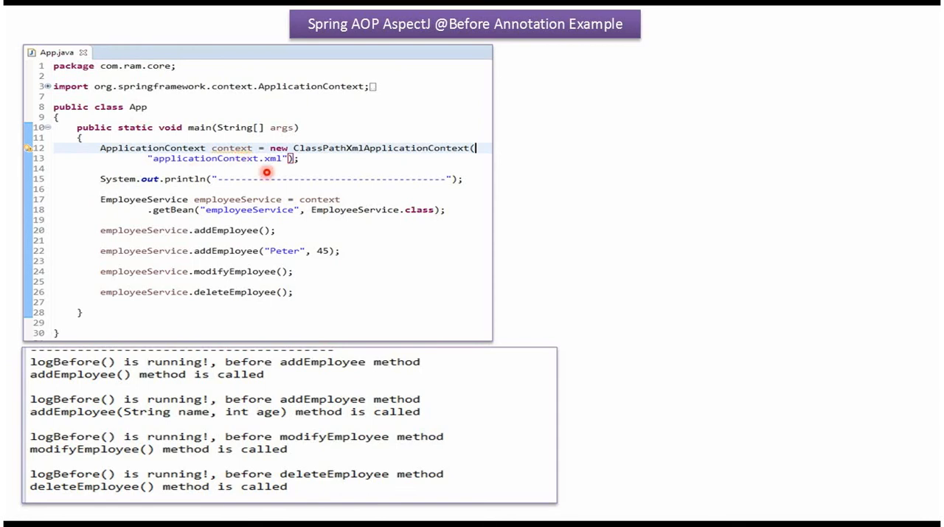
{"action": "mouse_move", "coordinate": [189, 218]}
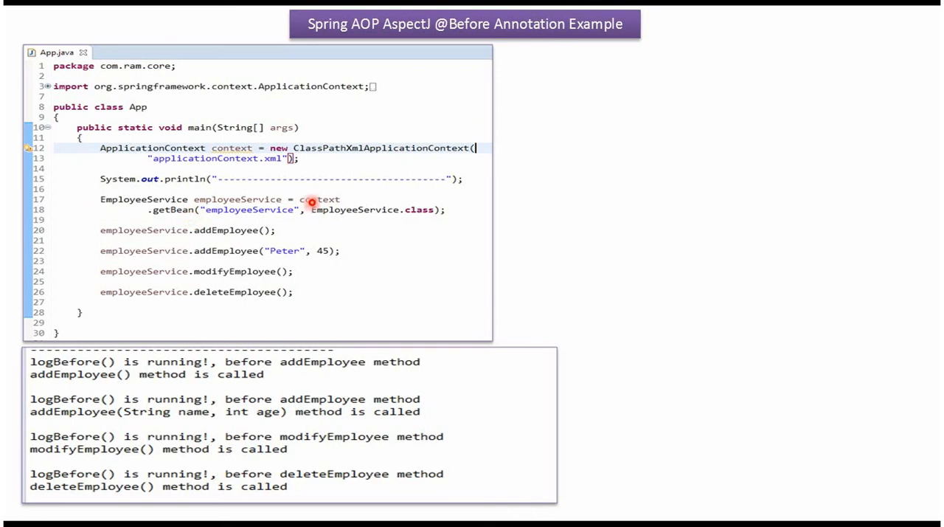
{"action": "mouse_move", "coordinate": [270, 201]}
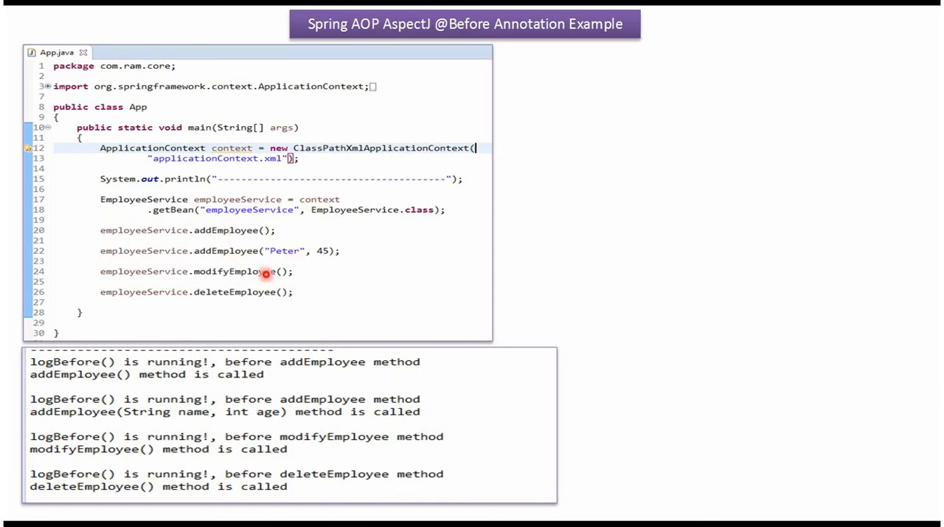
{"action": "mouse_move", "coordinate": [265, 295]}
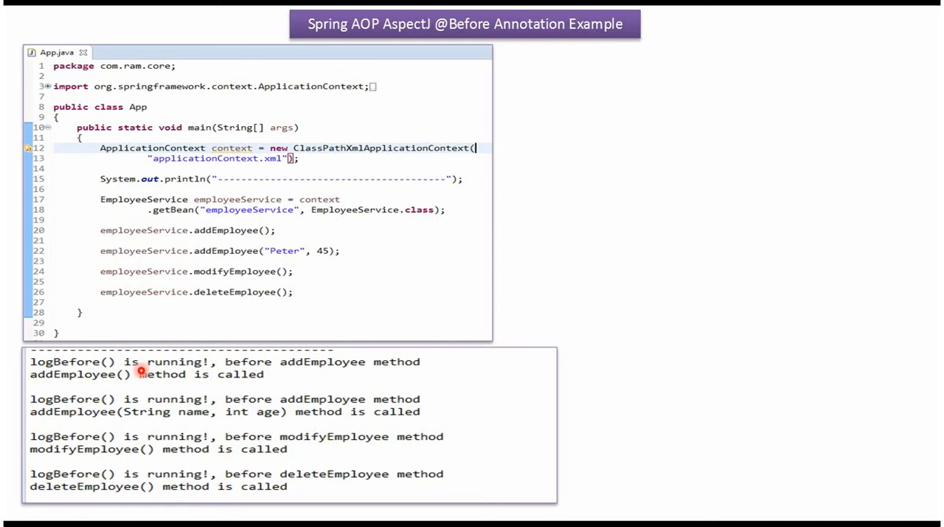
{"action": "mouse_move", "coordinate": [129, 378]}
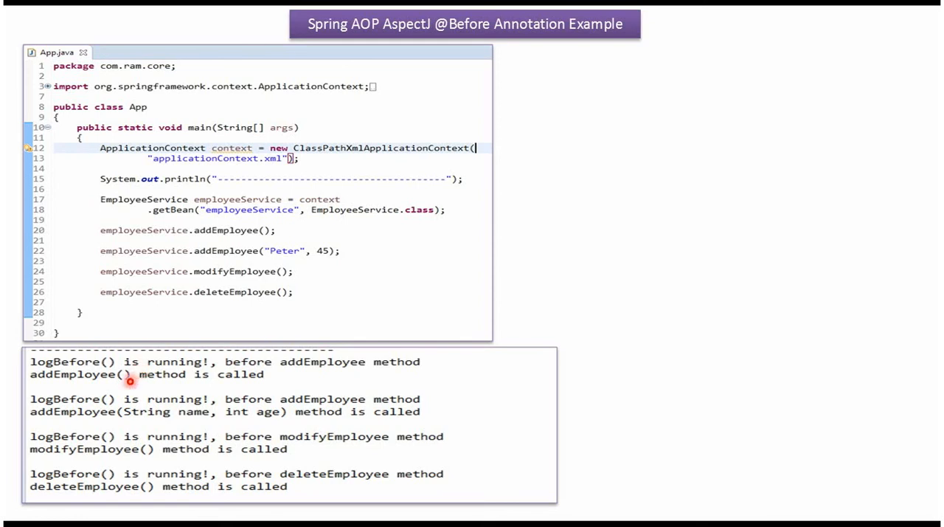
{"action": "mouse_move", "coordinate": [371, 477]}
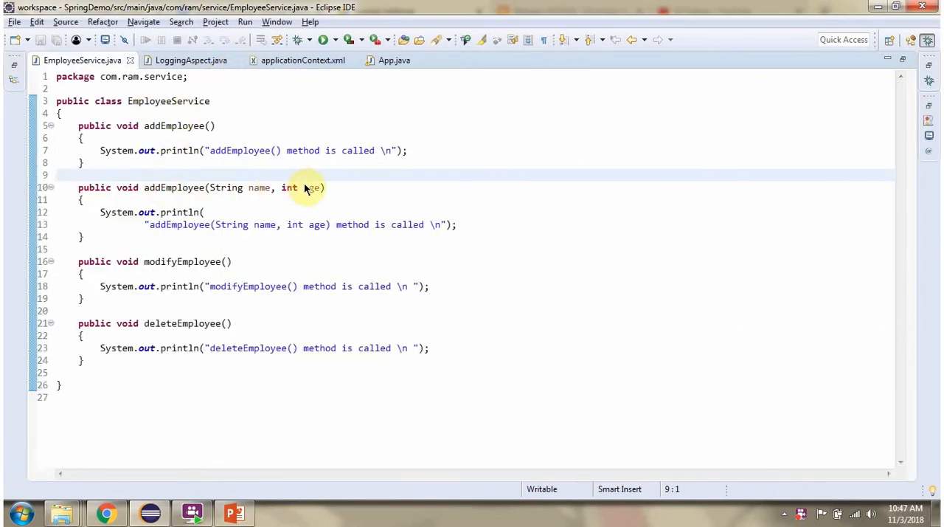
{"action": "mouse_move", "coordinate": [184, 334]}
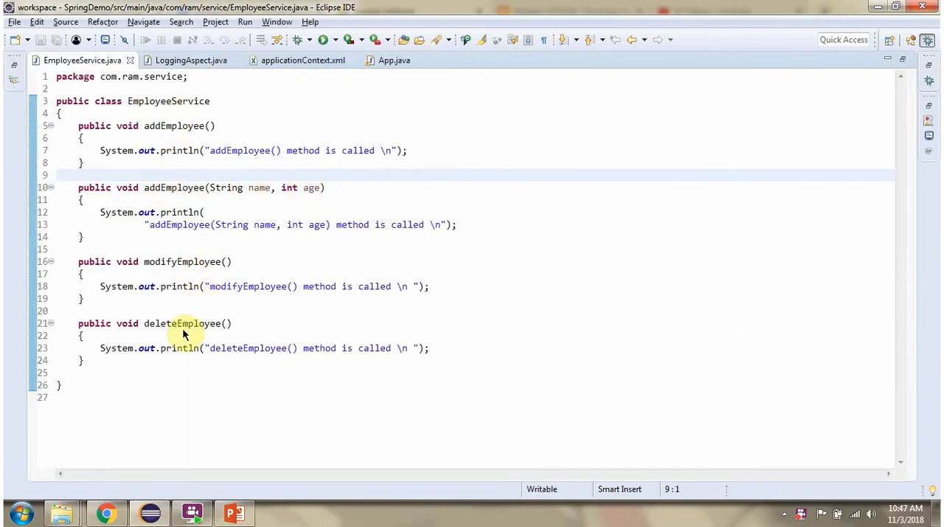
View the LoggingAspect class, then the applicationContext.xml with autoproxy and both beans.
{"action": "left_click", "coordinate": [190, 60]}
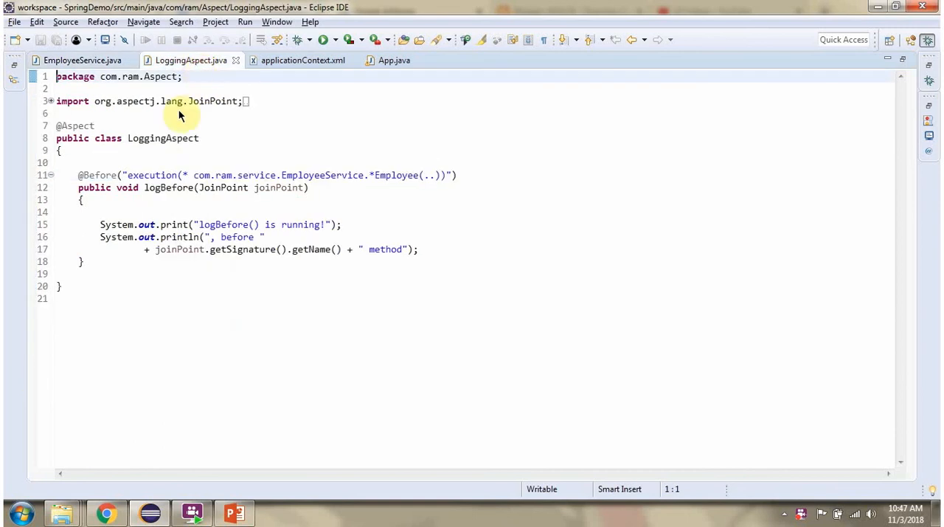
{"action": "mouse_move", "coordinate": [144, 193]}
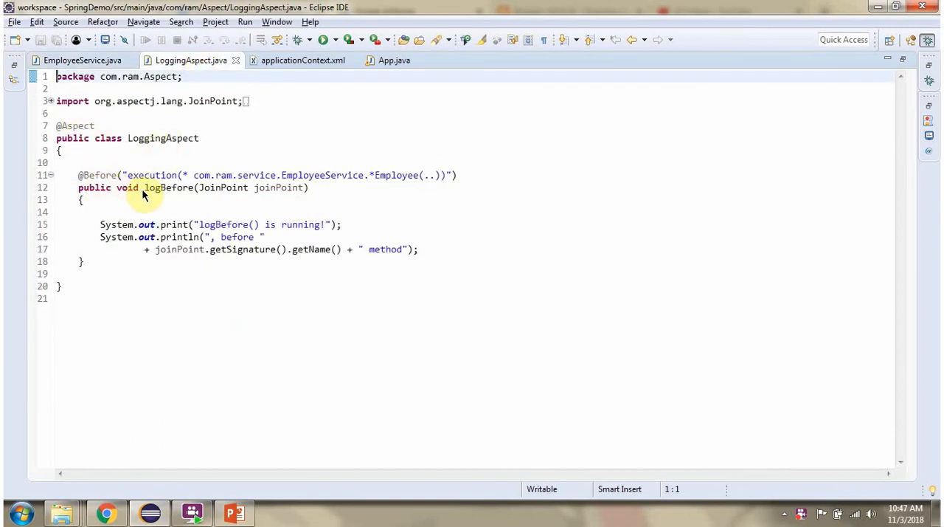
{"action": "mouse_move", "coordinate": [107, 182]}
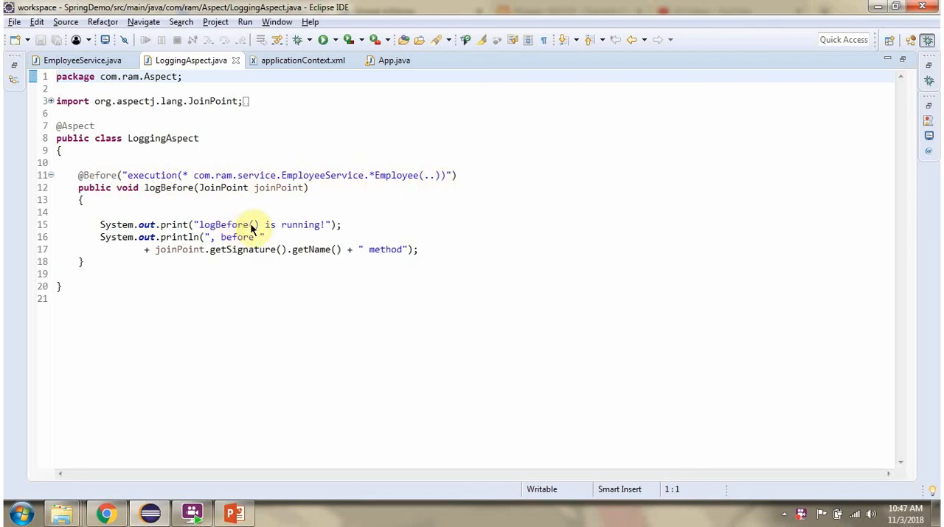
{"action": "mouse_move", "coordinate": [382, 243]}
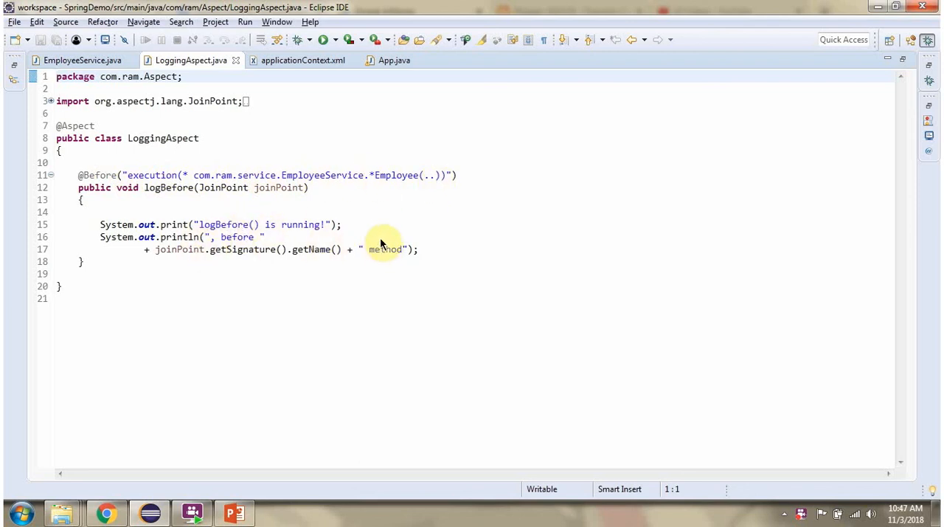
{"action": "left_click", "coordinate": [303, 60]}
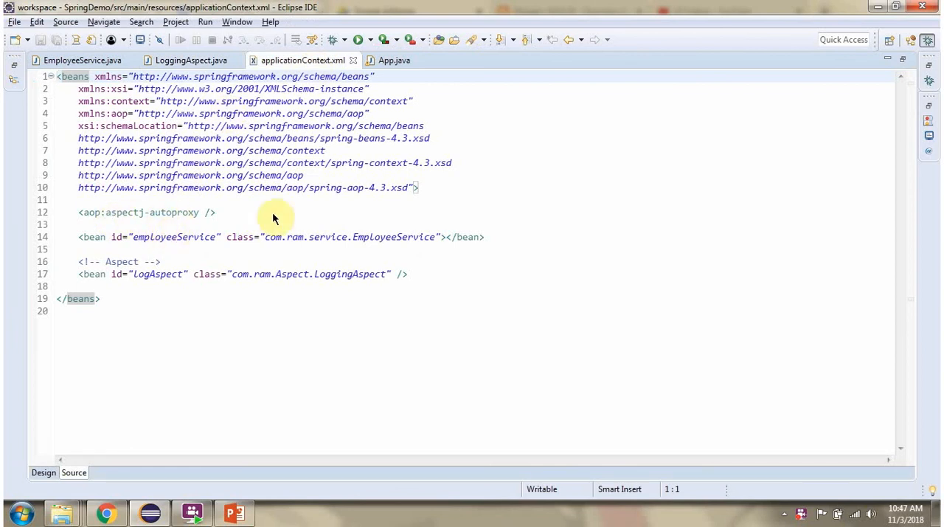
{"action": "mouse_move", "coordinate": [321, 274]}
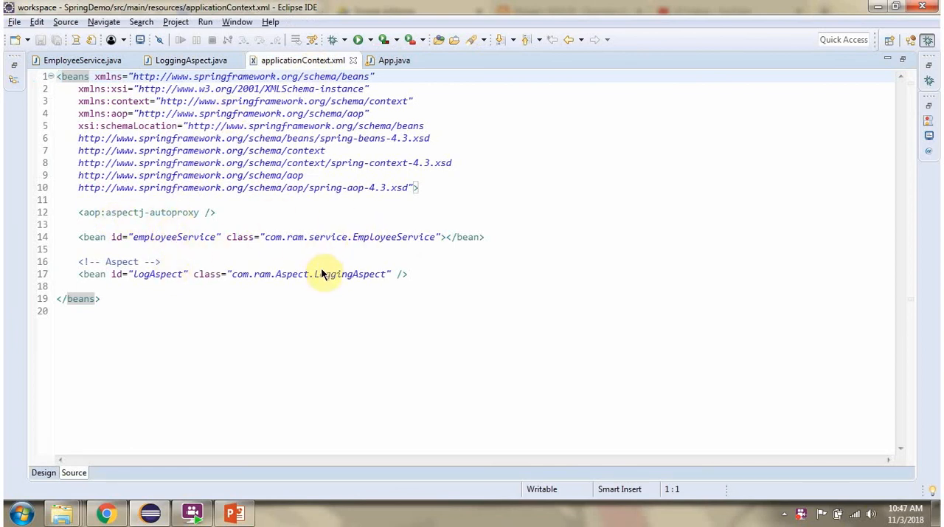
Run App.java so logBefore prints before addEmployee, modifyEmployee and deleteEmployee.
{"action": "left_click", "coordinate": [393, 60]}
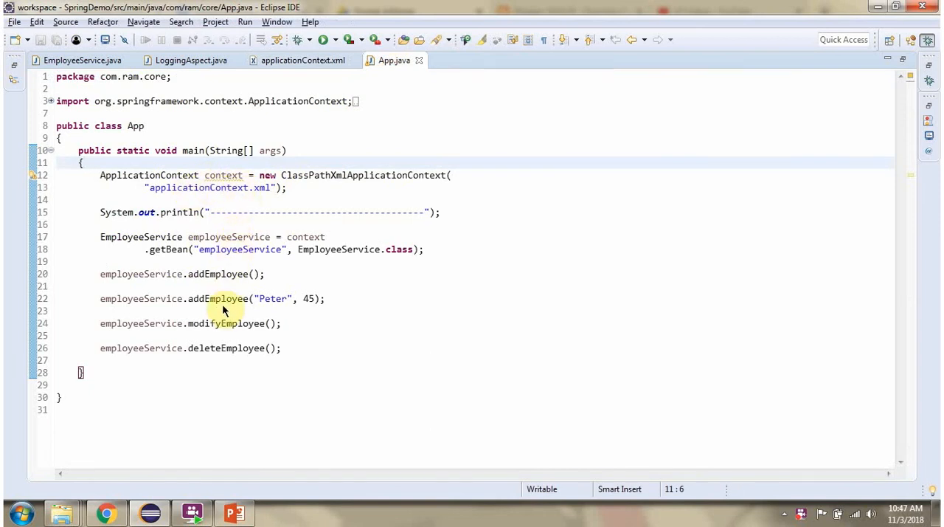
{"action": "mouse_move", "coordinate": [393, 61]}
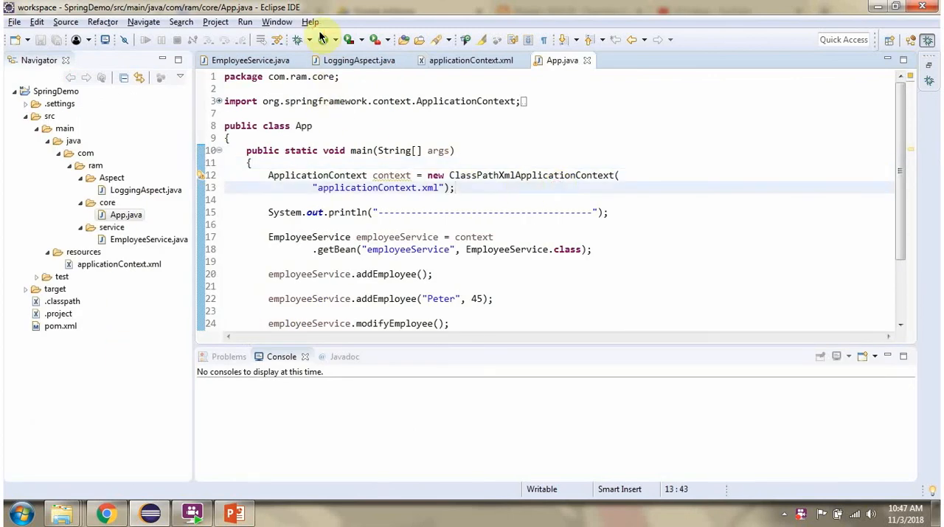
{"action": "left_click", "coordinate": [322, 40]}
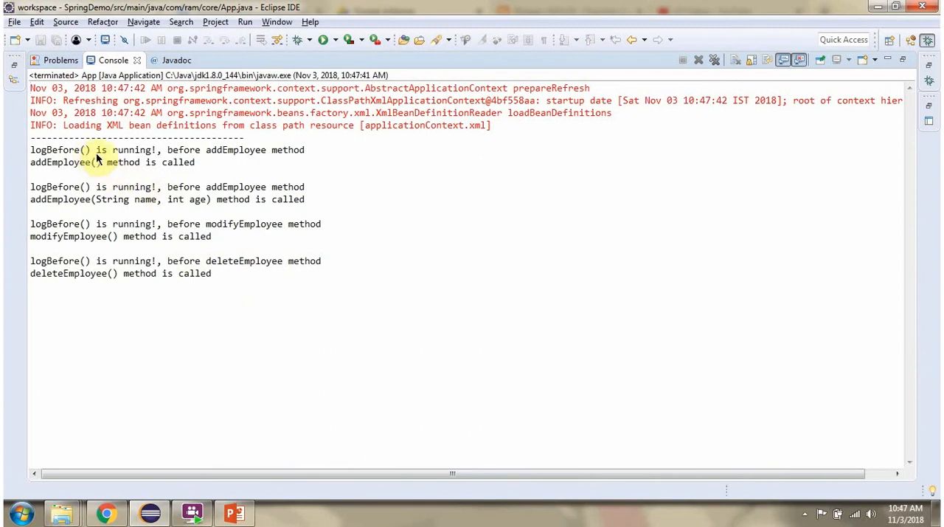
{"action": "mouse_move", "coordinate": [134, 199]}
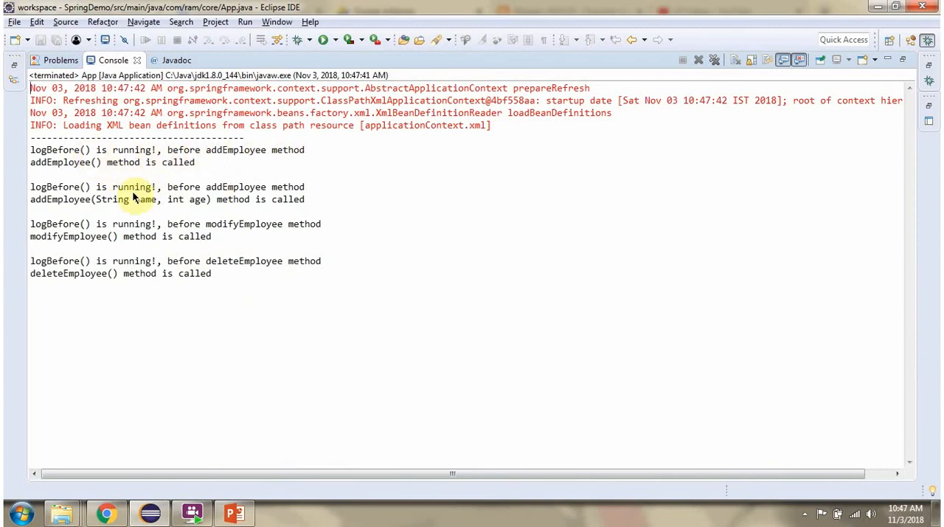
{"action": "mouse_move", "coordinate": [153, 212]}
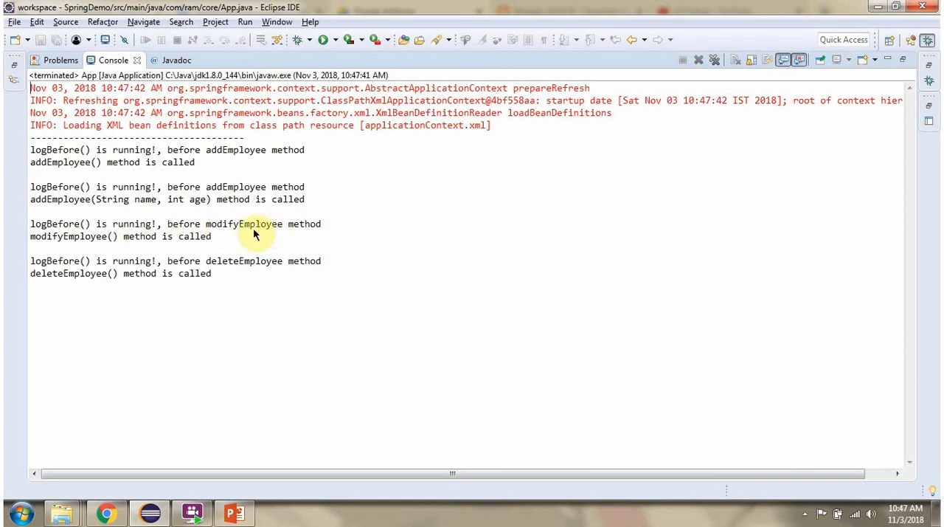
{"action": "mouse_move", "coordinate": [306, 272]}
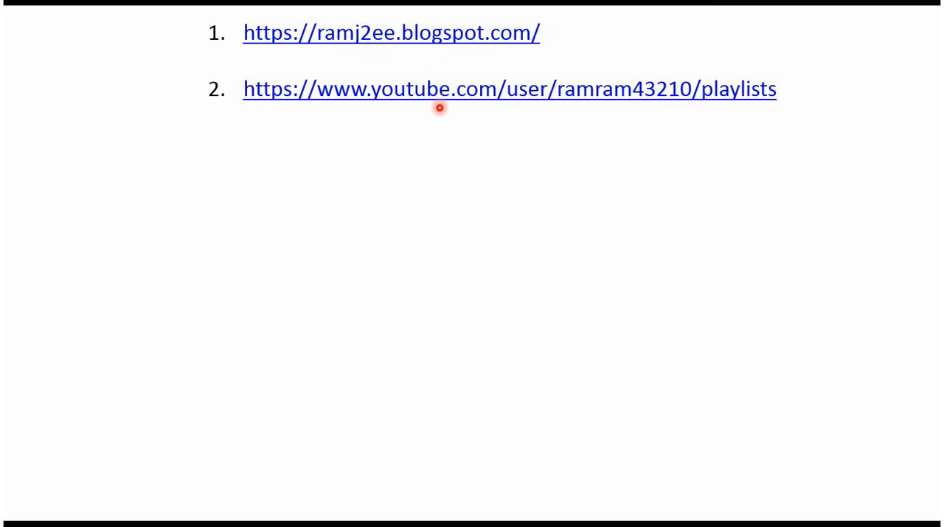
{"action": "mouse_move", "coordinate": [533, 107]}
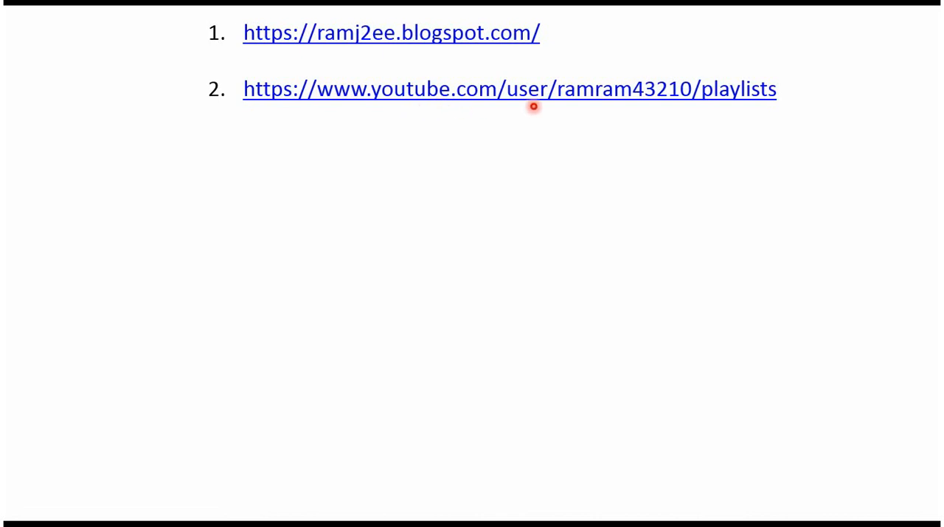